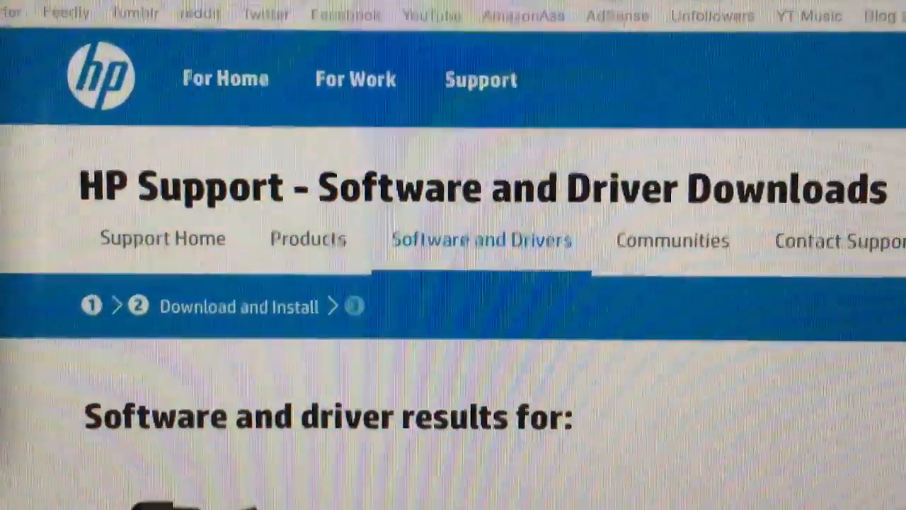
# Step: Scroll the HP Support driver results down to the Firmware section for the CM1415fnw
pyautogui.scroll(-3)
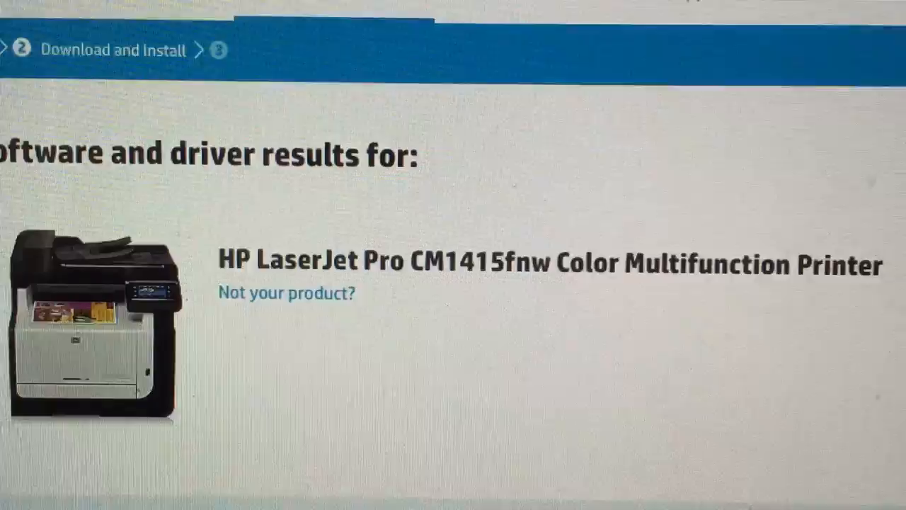
pyautogui.scroll(-3)
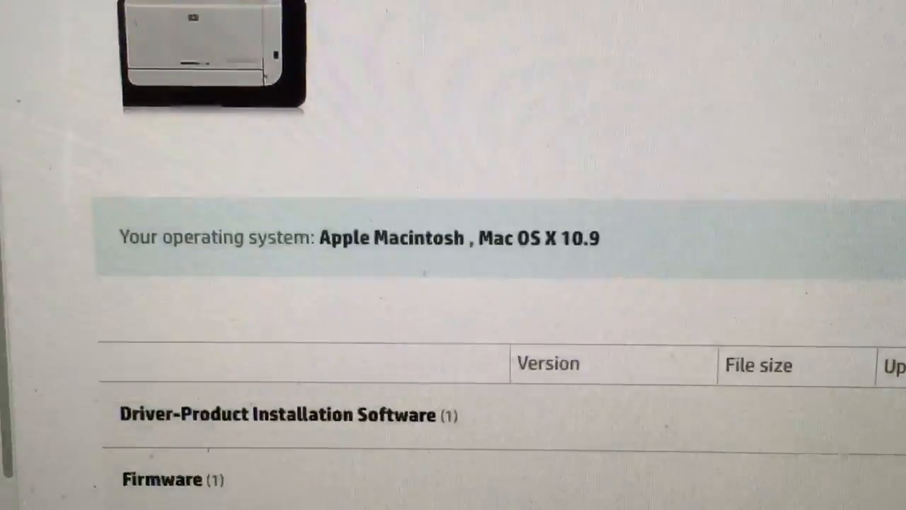
pyautogui.scroll(-3)
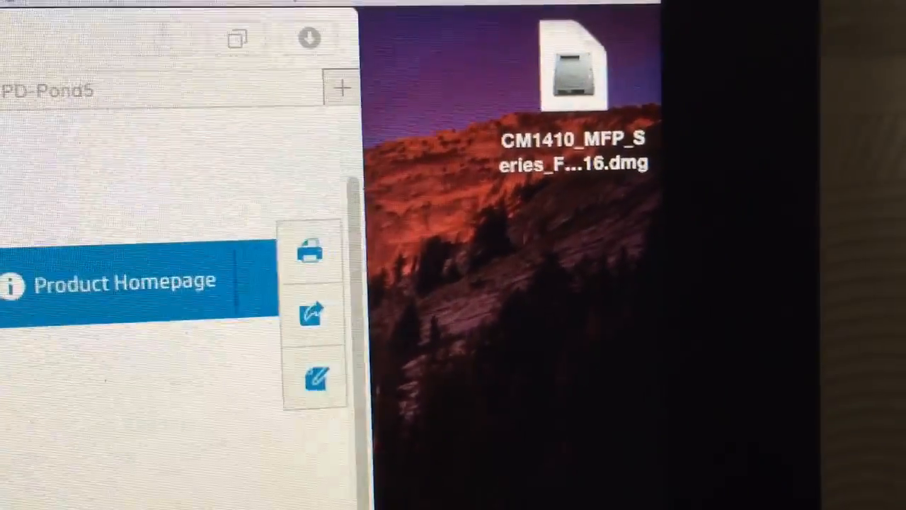
# Step: Mount the CM1410 MFP Series FW Update 20140616 image and launch HP Firmware Updater past the security warning
pyautogui.click(570, 71)
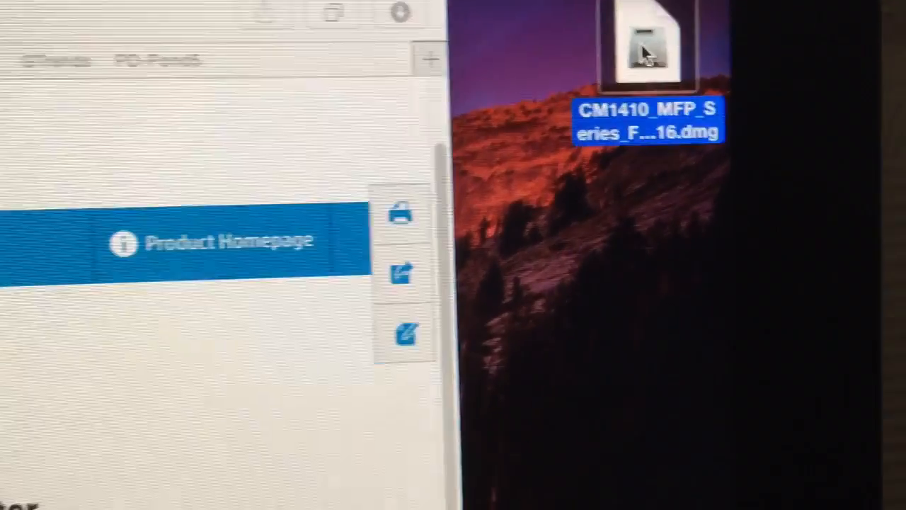
pyautogui.doubleClick(645, 43)
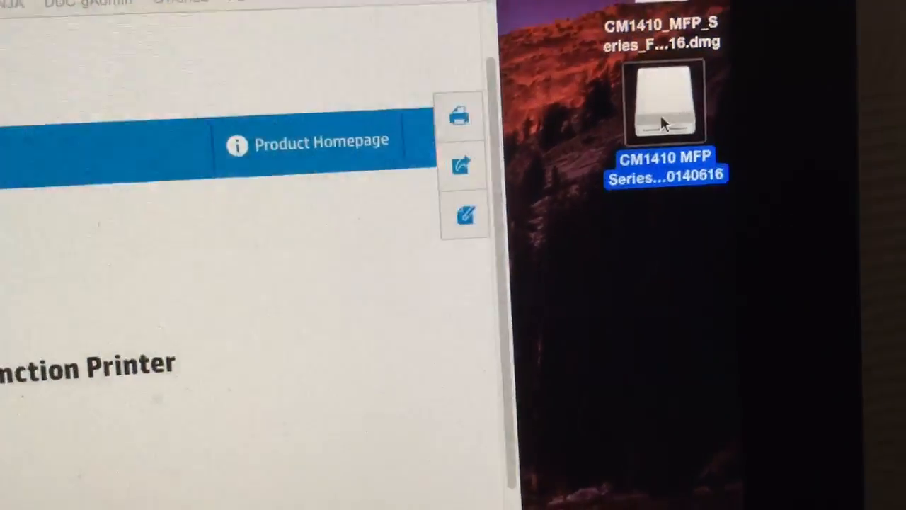
pyautogui.doubleClick(663, 103)
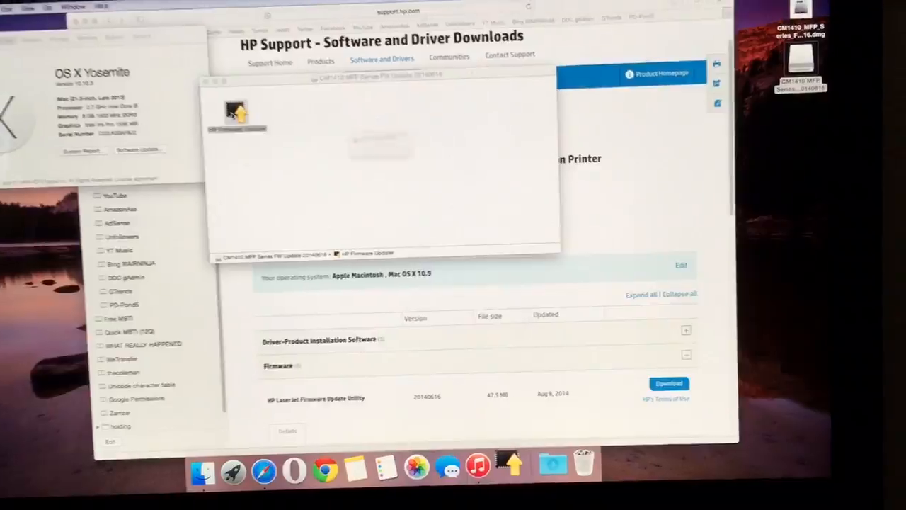
pyautogui.doubleClick(236, 113)
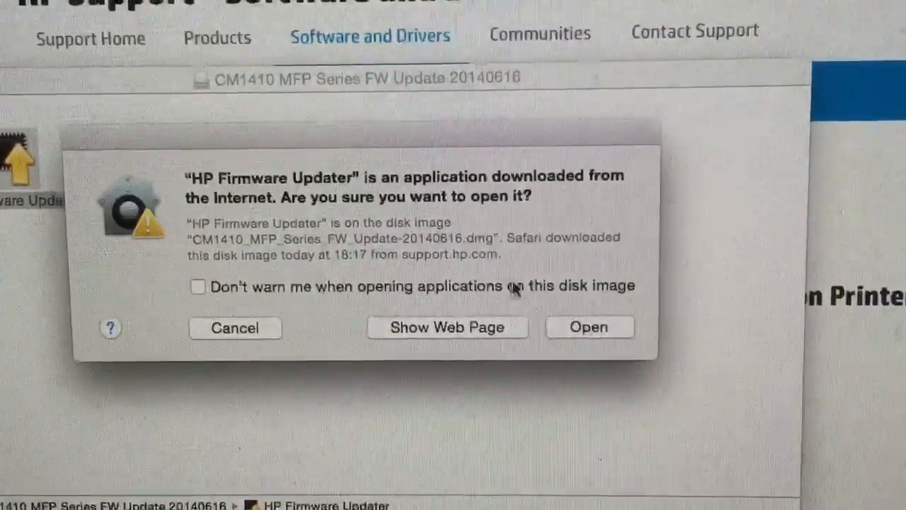
pyautogui.click(588, 327)
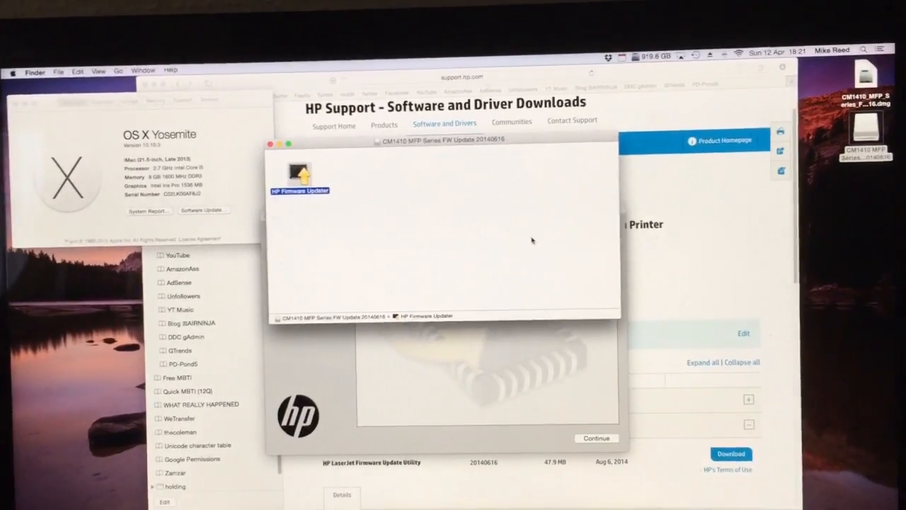
# Step: Move past the welcome screen and agree to the Software License Agreement
pyautogui.doubleClick(300, 174)
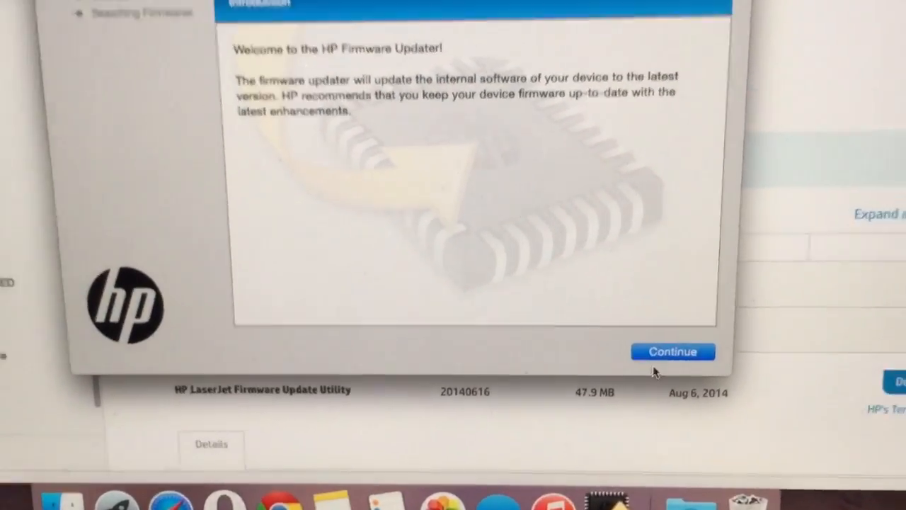
pyautogui.click(672, 351)
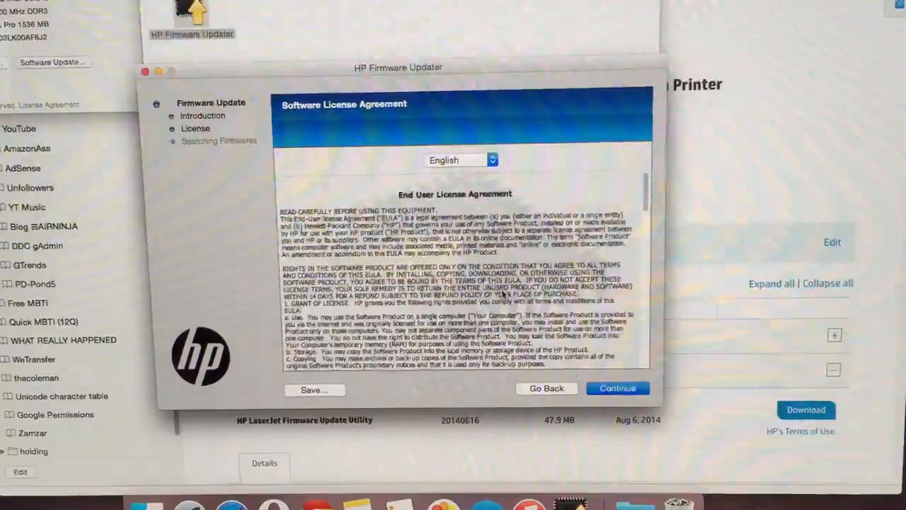
pyautogui.scroll(-3)
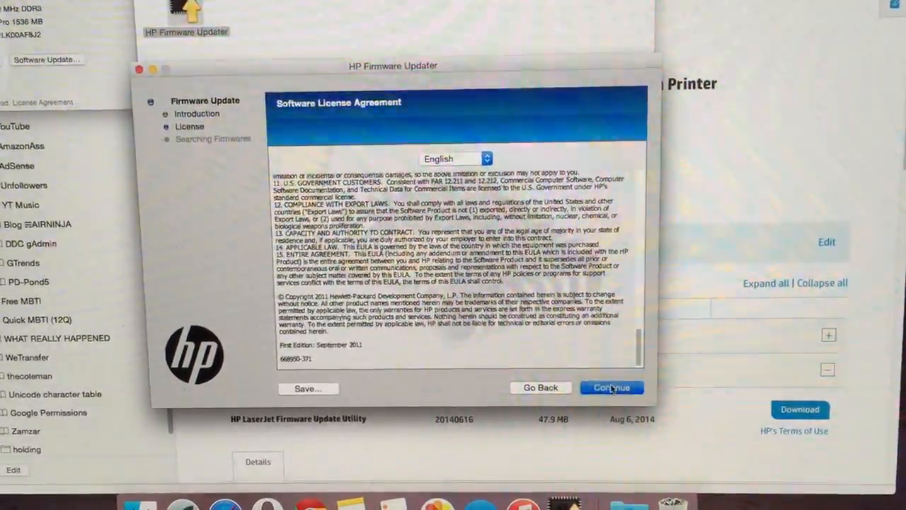
pyautogui.click(611, 387)
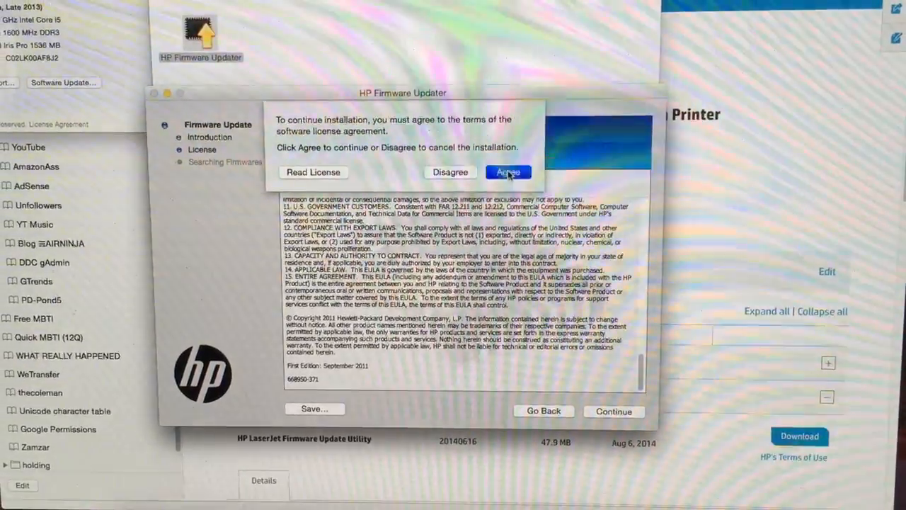
pyautogui.click(509, 172)
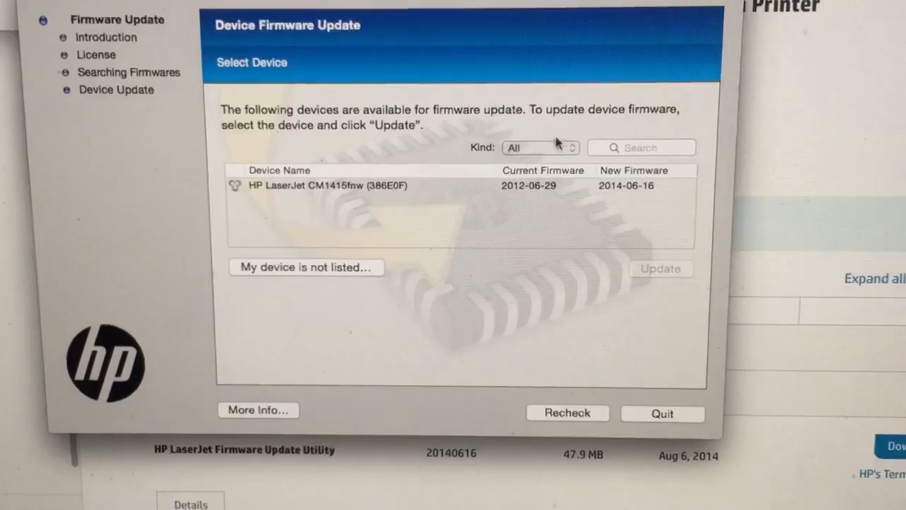
# Step: Select the LaserJet CM1415fnw, start Update, and confirm with the admin password
pyautogui.click(326, 186)
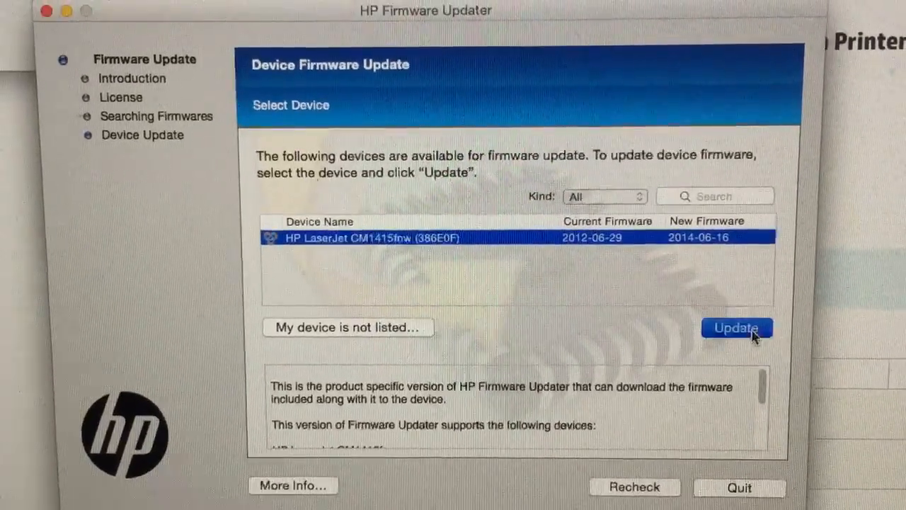
pyautogui.click(736, 327)
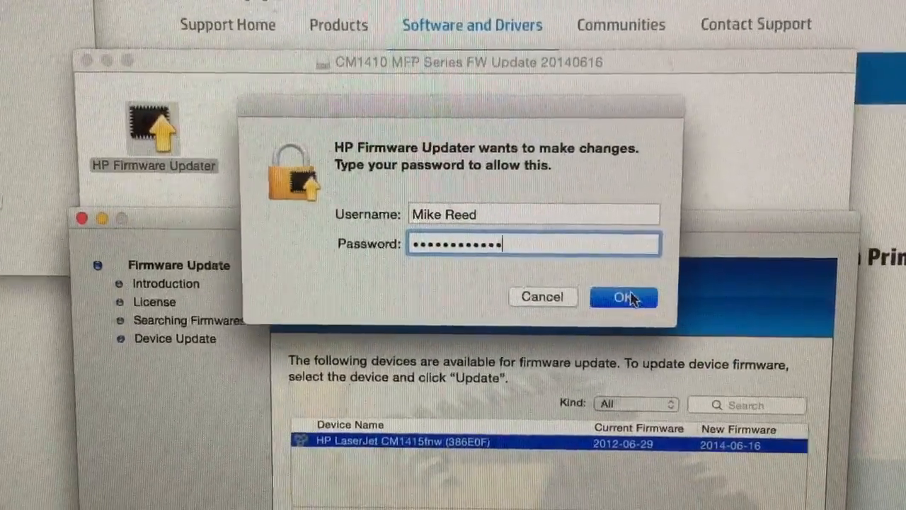
pyautogui.click(623, 296)
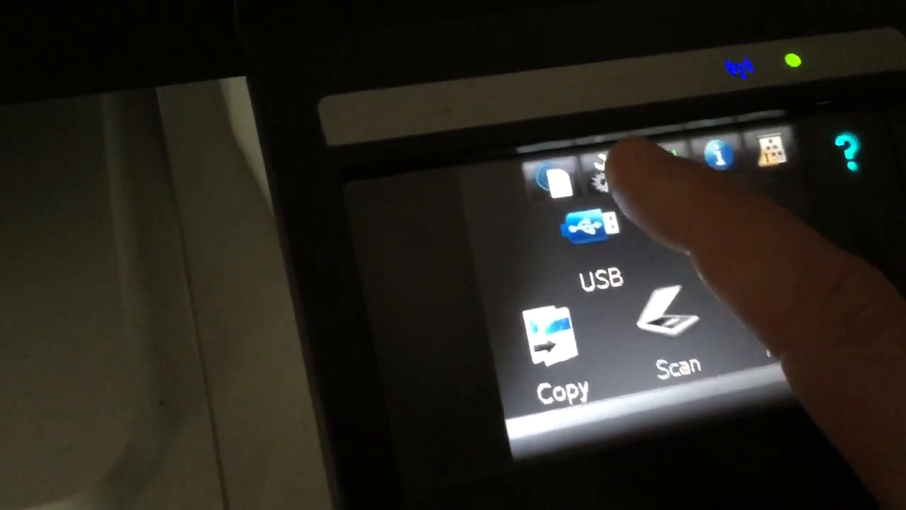
# Step: Print the Configuration Report via Setup > Reports on the printer touchscreen
pyautogui.click(601, 170)
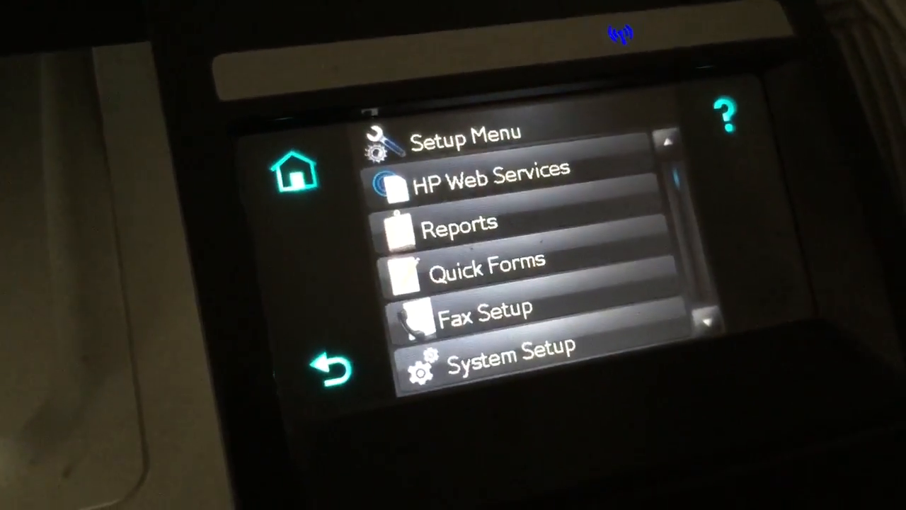
pyautogui.click(495, 173)
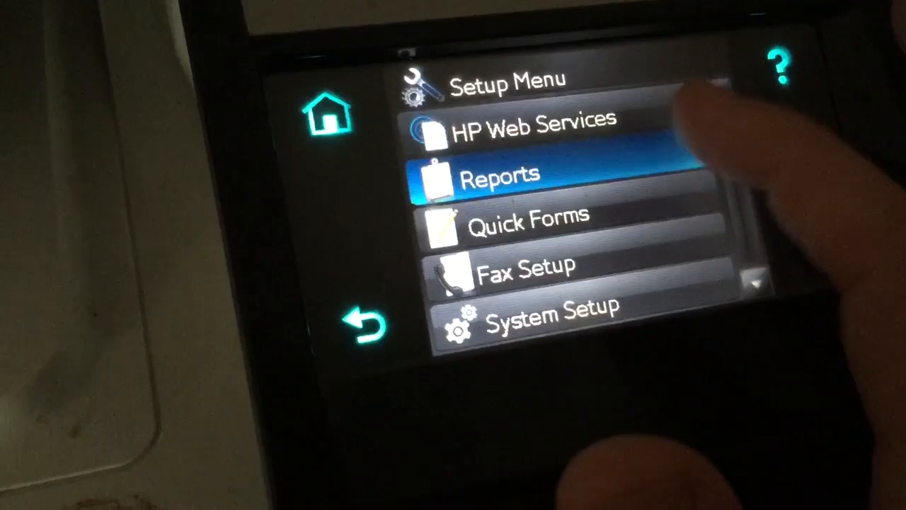
pyautogui.click(516, 174)
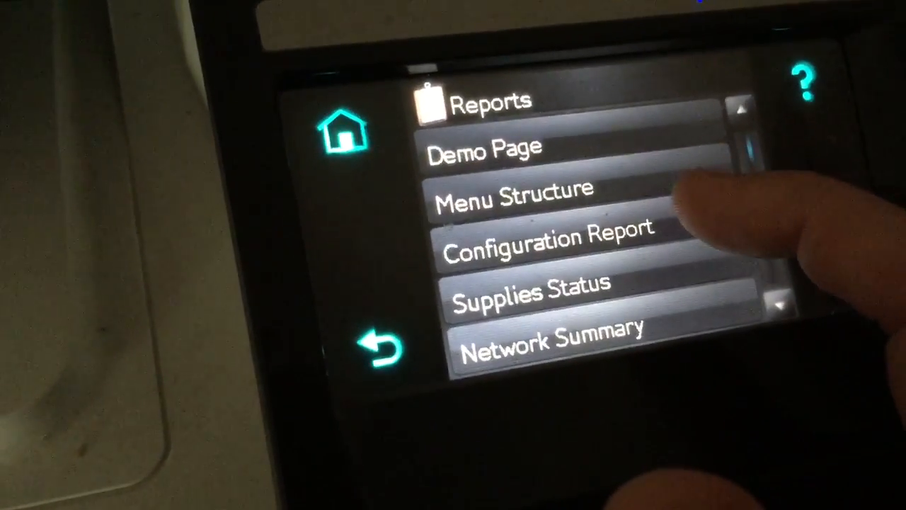
pyautogui.click(548, 236)
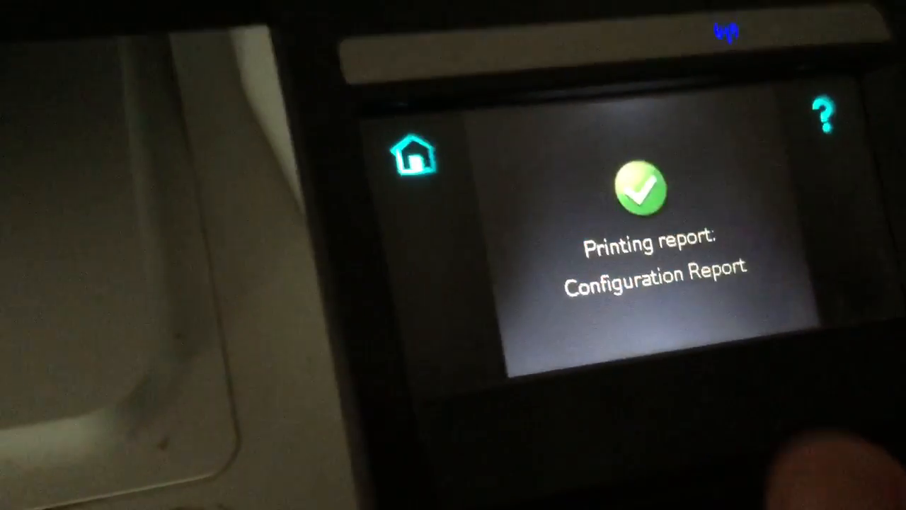